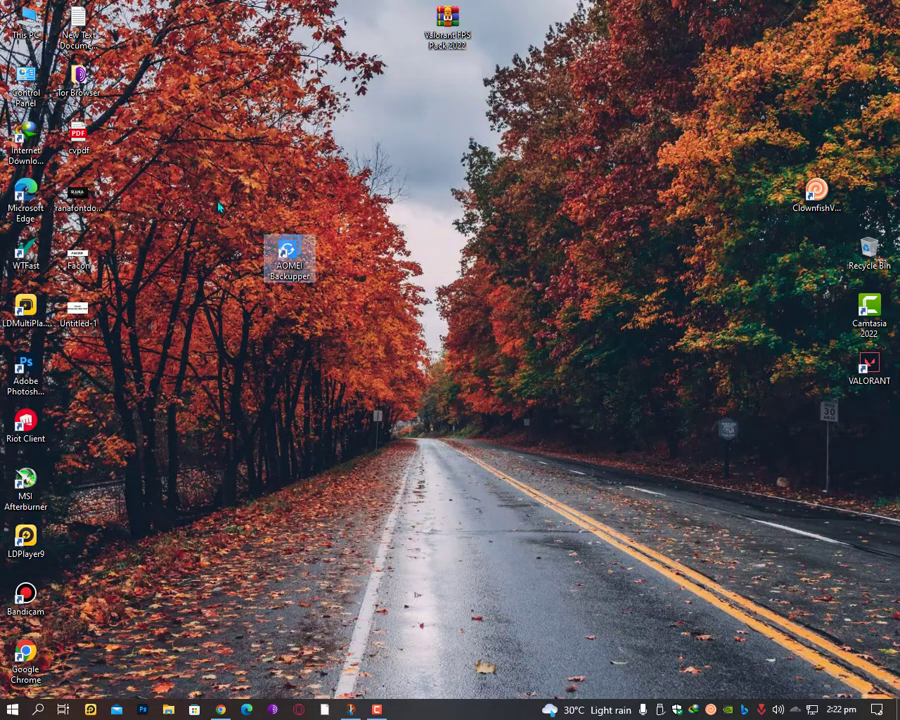
mouse_move(380, 365)
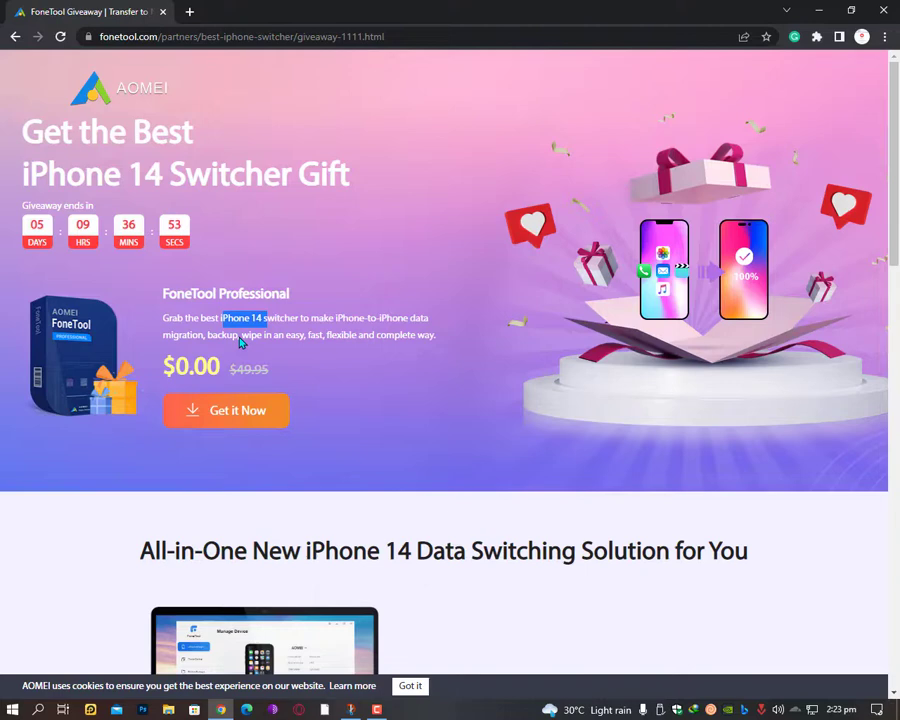
mouse_move(215, 429)
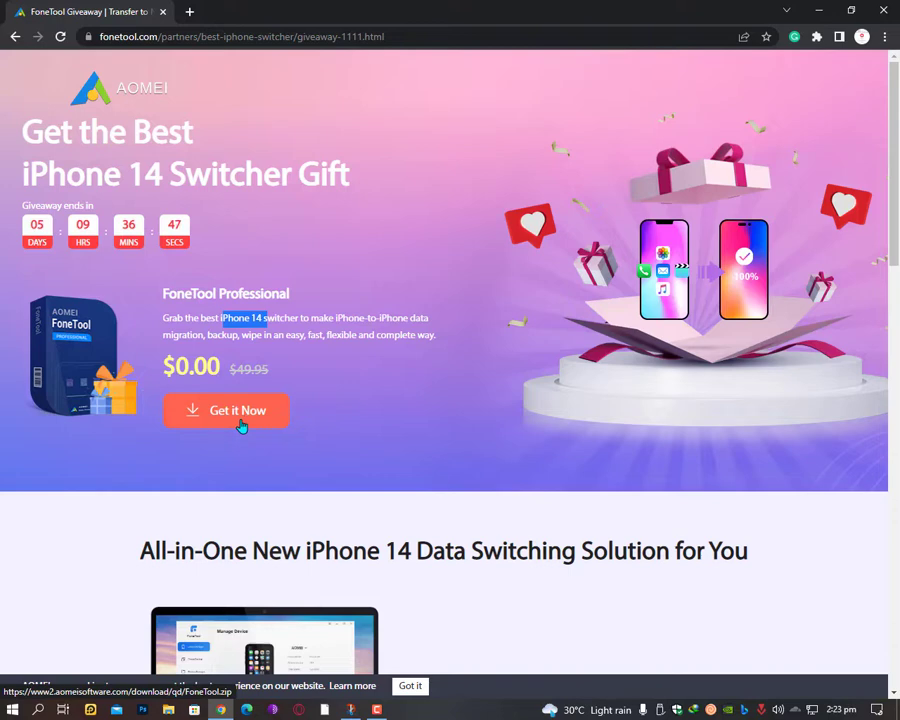
Step: Start the free FoneTool Professional download with the orange Get it Now button
click(226, 410)
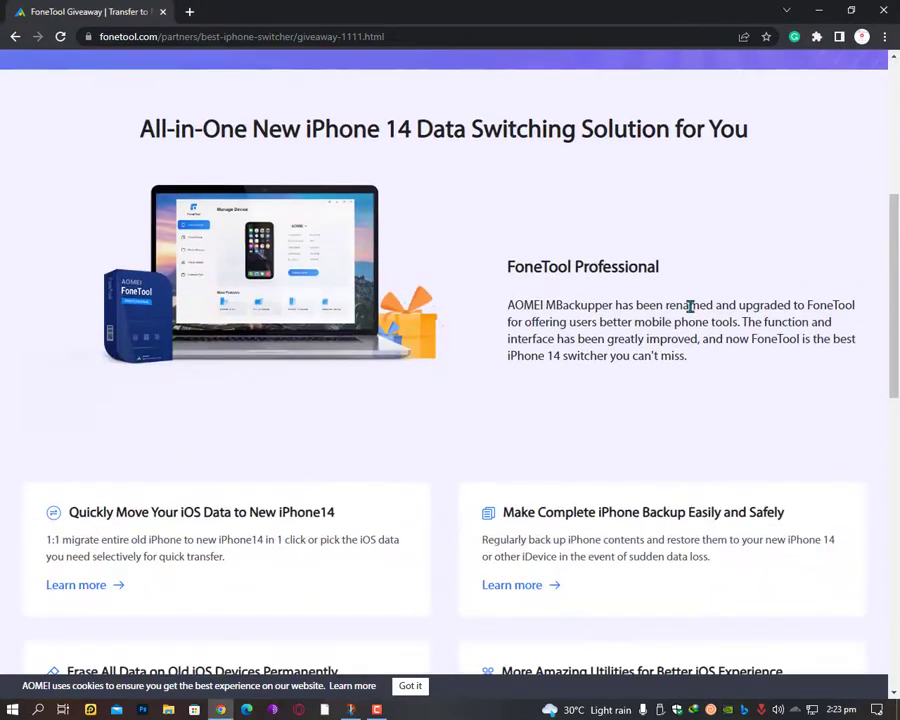
Step: Select a word in the FoneTool Professional description and scroll the giveaway page
double_click(530, 305)
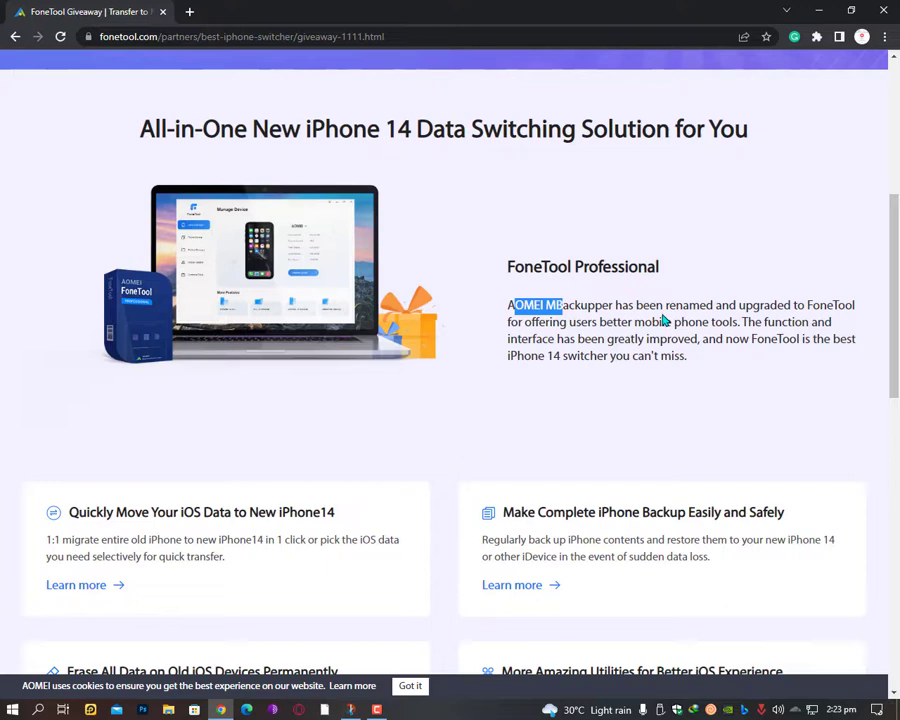
mouse_move(835, 325)
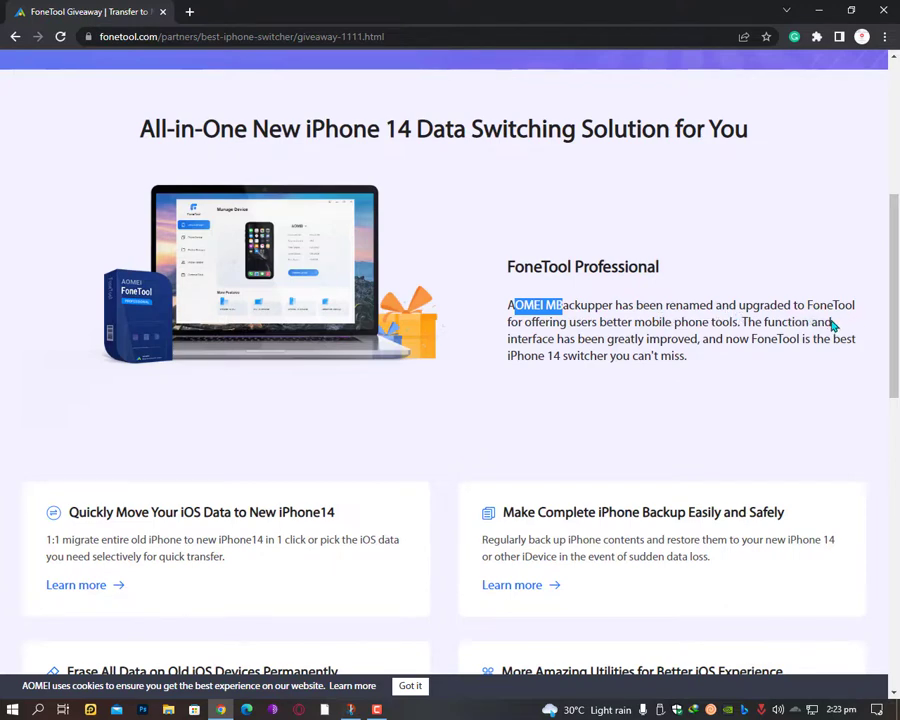
mouse_move(675, 338)
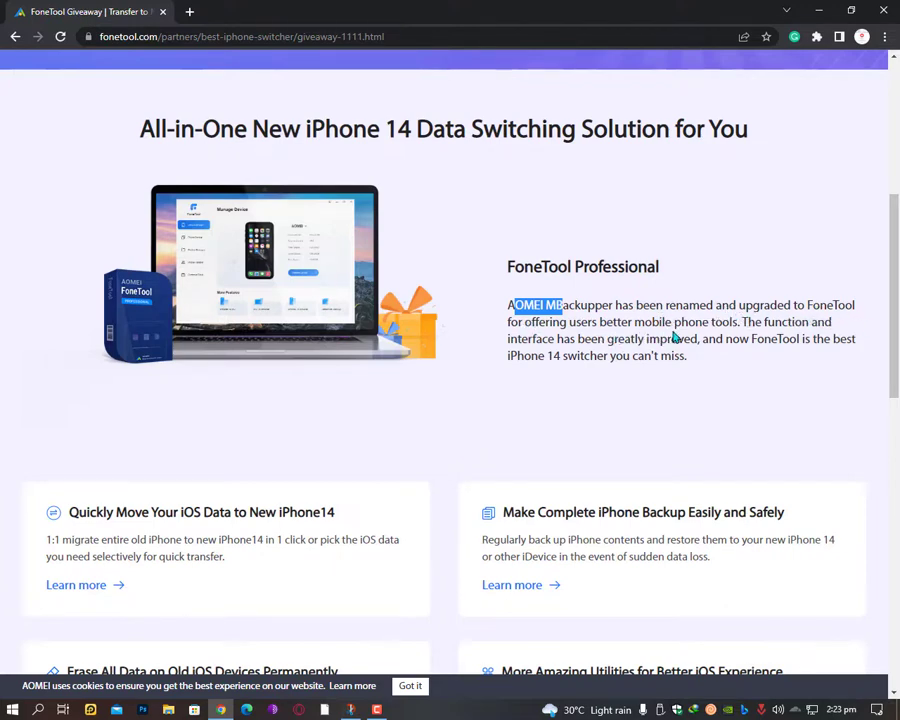
mouse_move(808, 338)
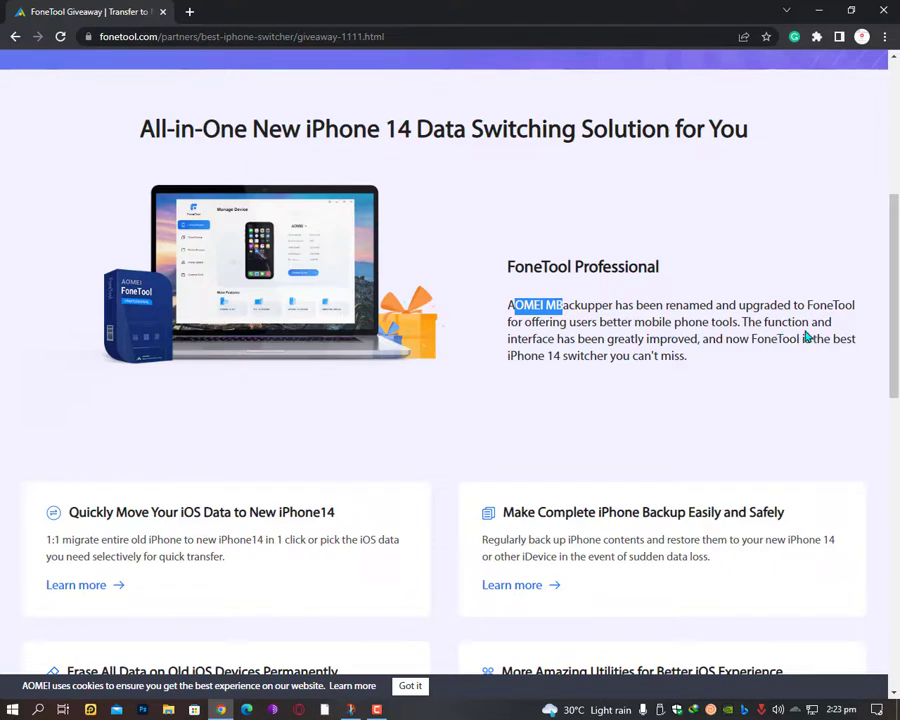
mouse_move(683, 355)
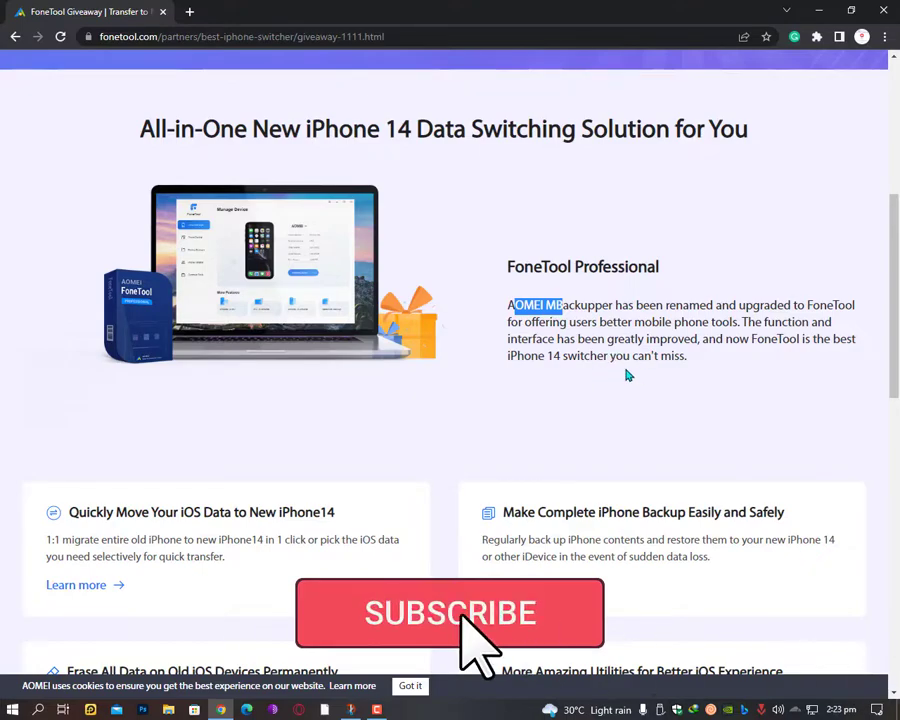
scroll(down, 3)
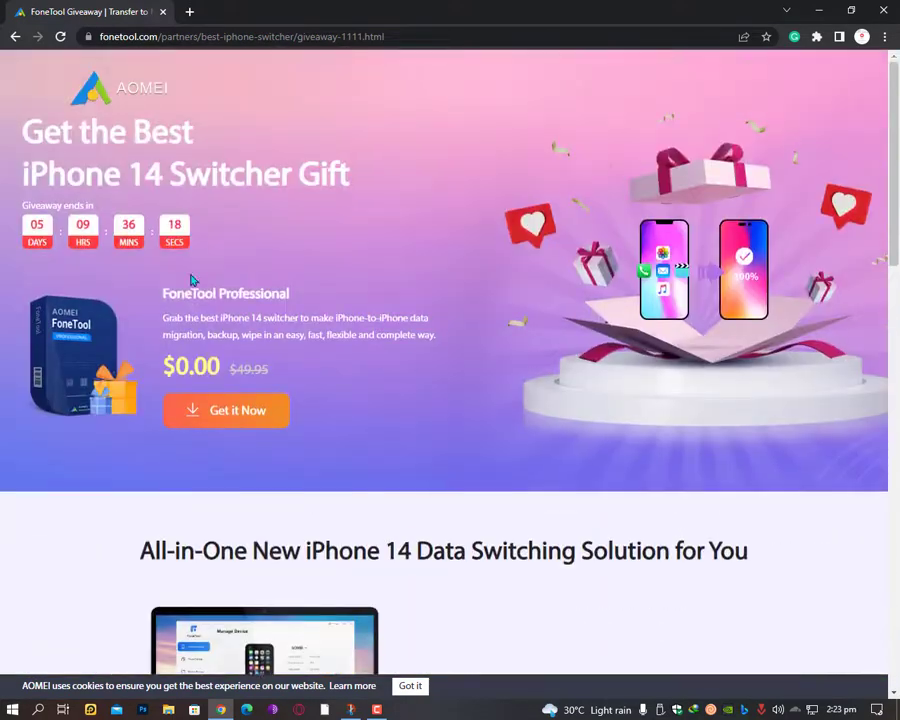
mouse_move(556, 492)
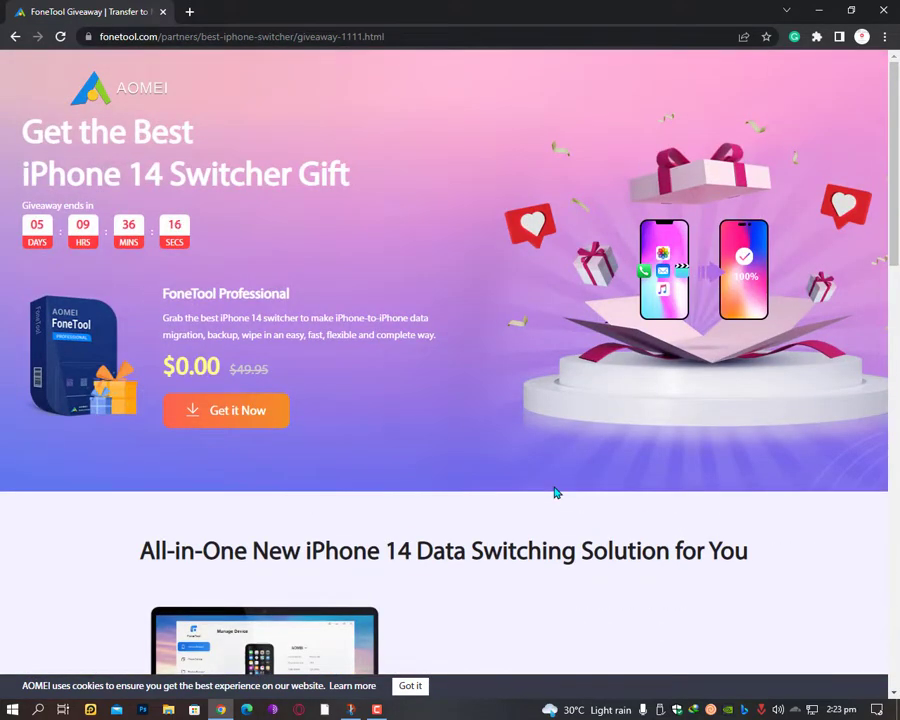
scroll(down, 3)
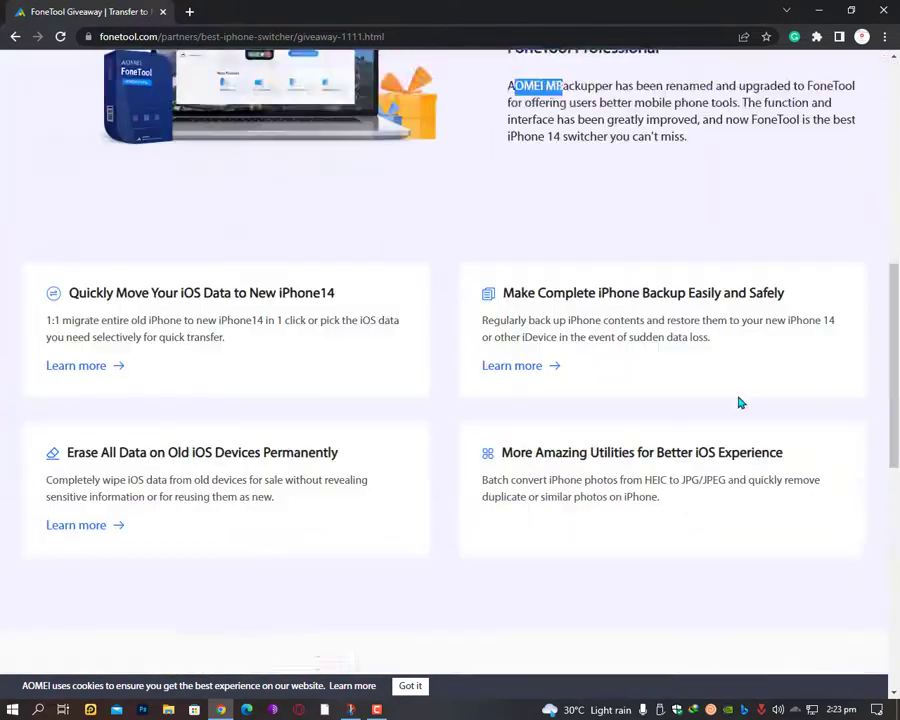
scroll(up, 3)
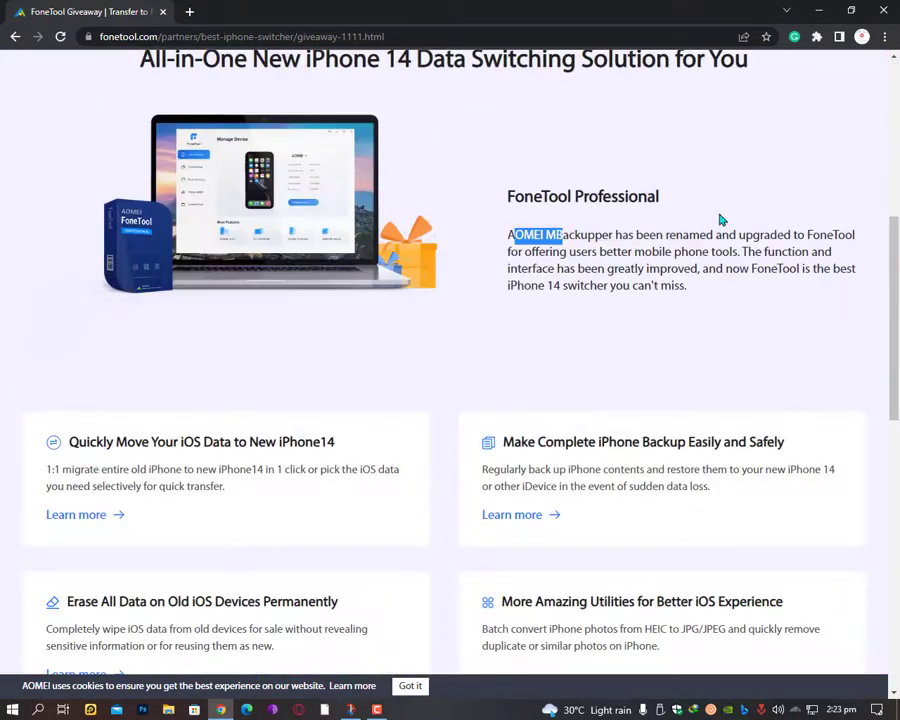